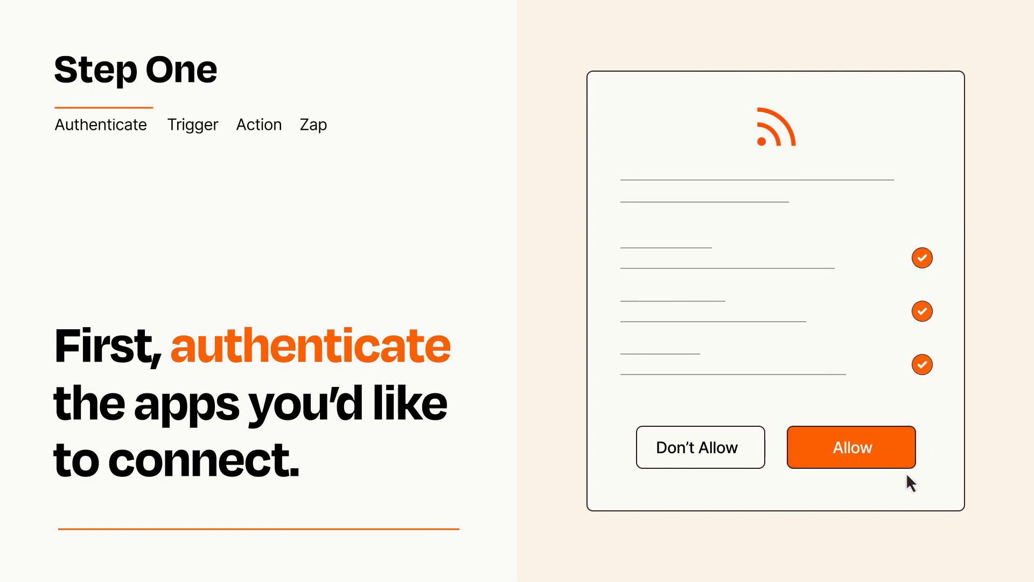
# - Allow the RSS app the permissions it requests in the authorization dialog
pyautogui.click(851, 446)
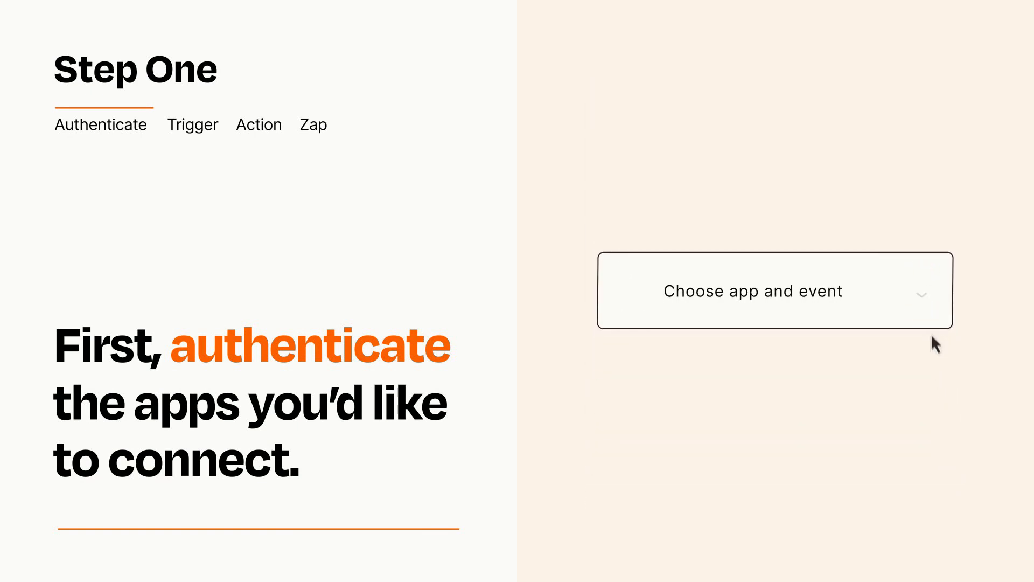
# - Choose Google Sheets' New Spreadsheet Row as the trigger event and collapse the trigger step
pyautogui.click(775, 290)
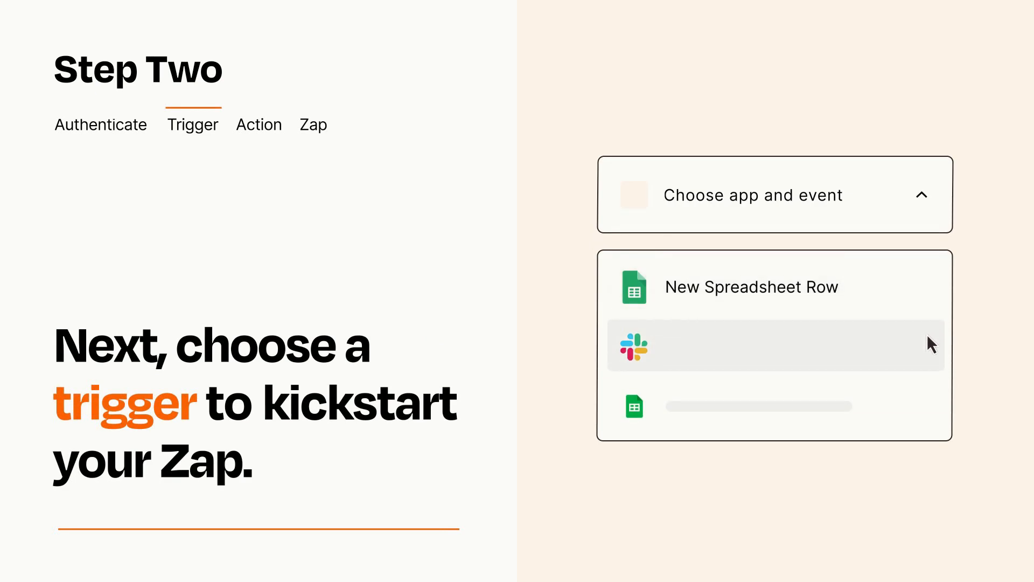
pyautogui.moveTo(930, 410)
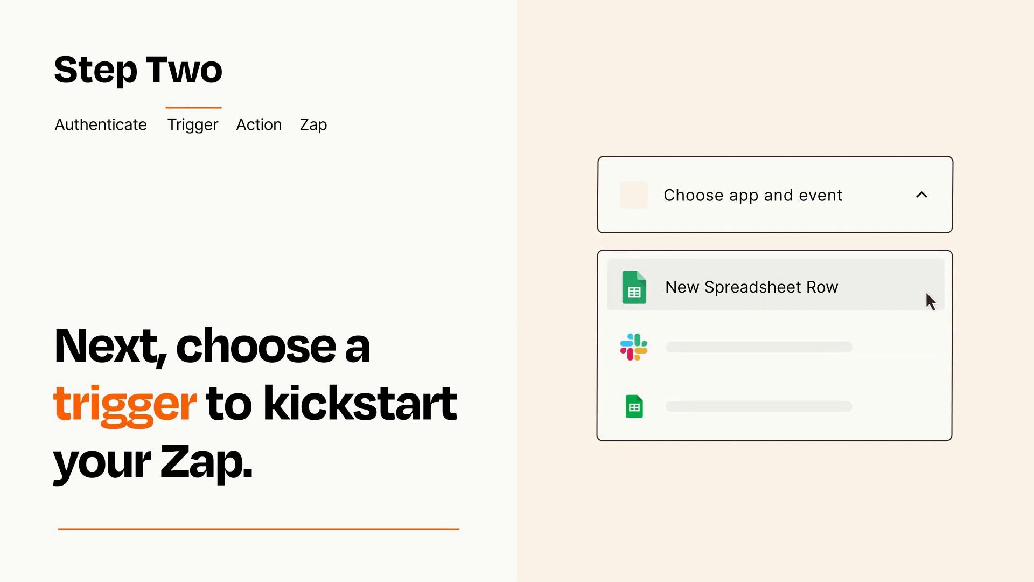
pyautogui.click(751, 287)
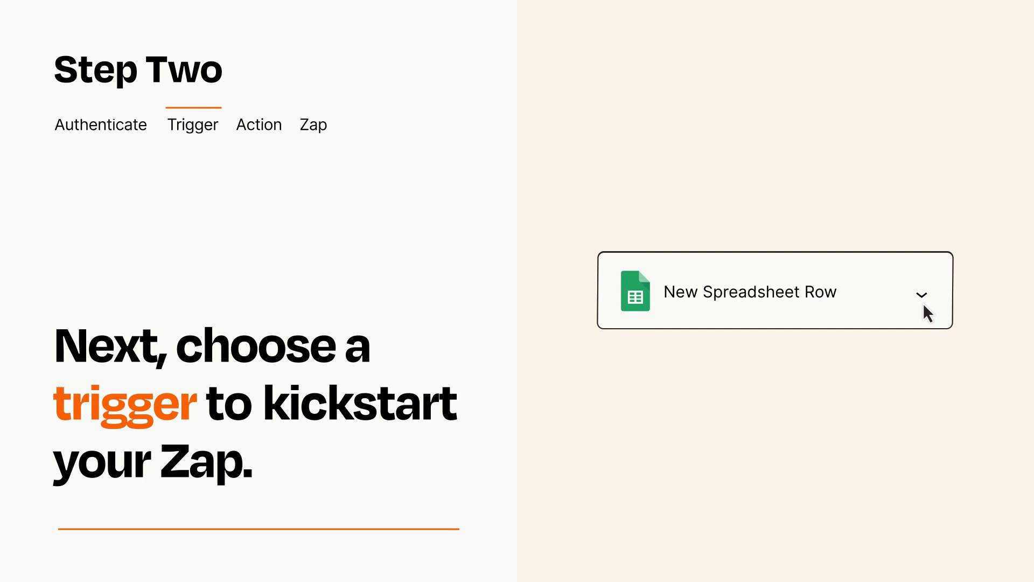
pyautogui.moveTo(936, 307)
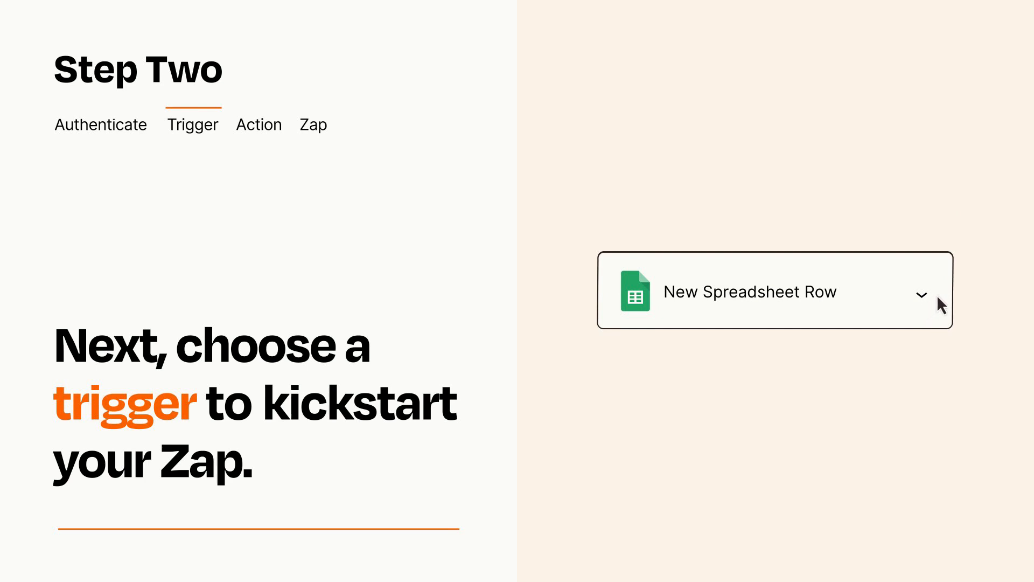
pyautogui.moveTo(938, 299)
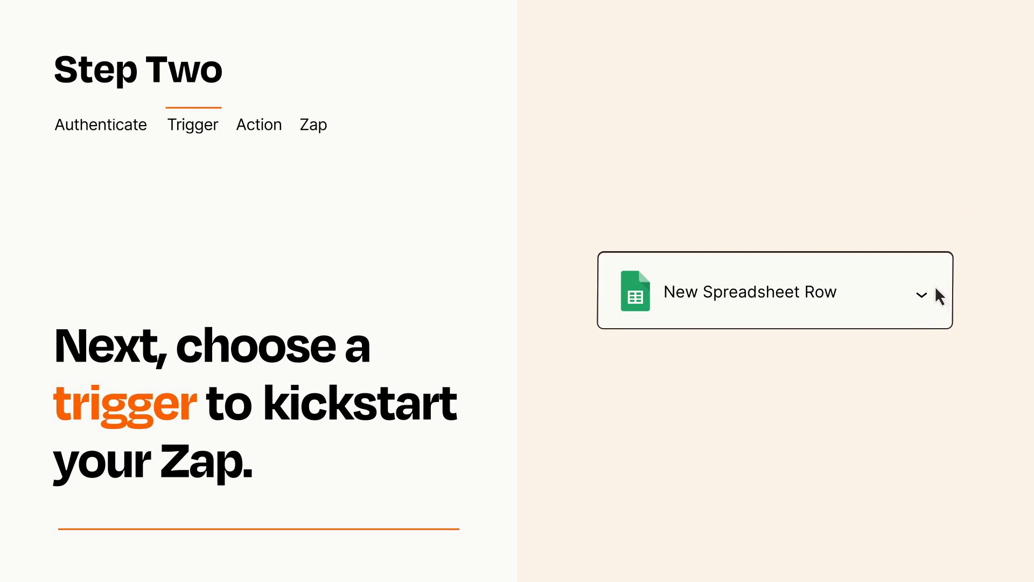
pyautogui.click(258, 125)
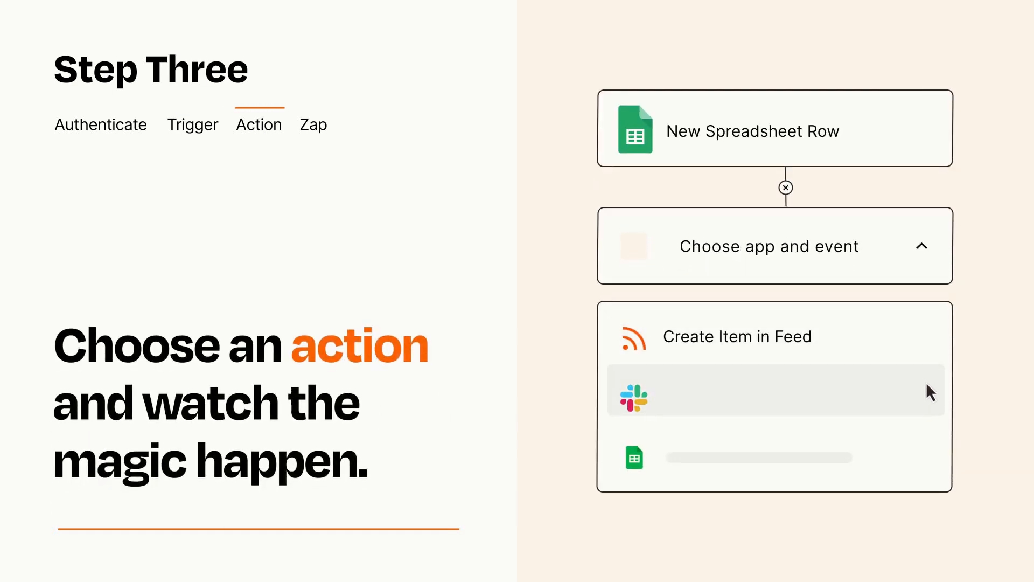
pyautogui.moveTo(931, 462)
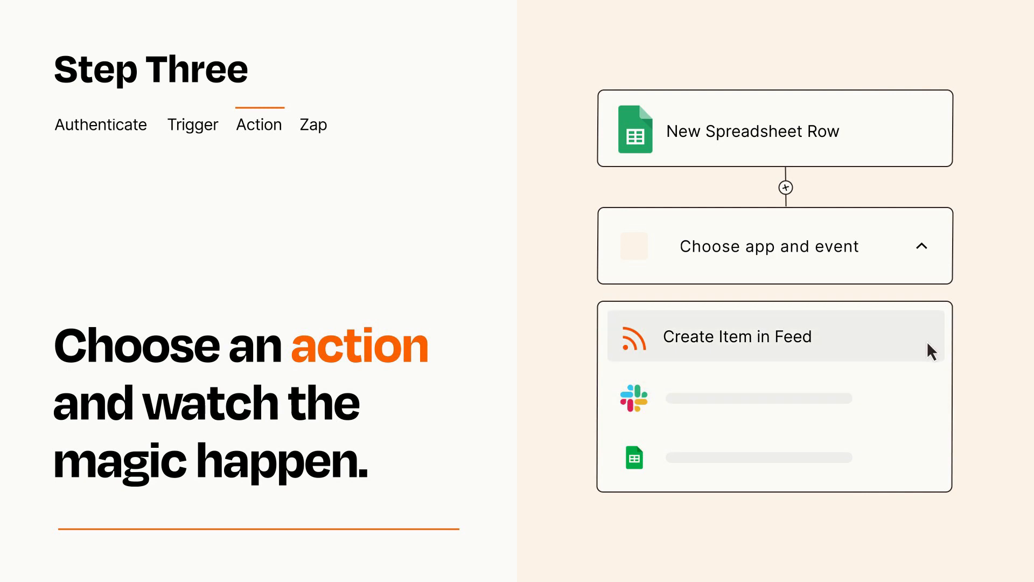
# - Choose RSS's Create Item in Feed as the action event
pyautogui.click(737, 336)
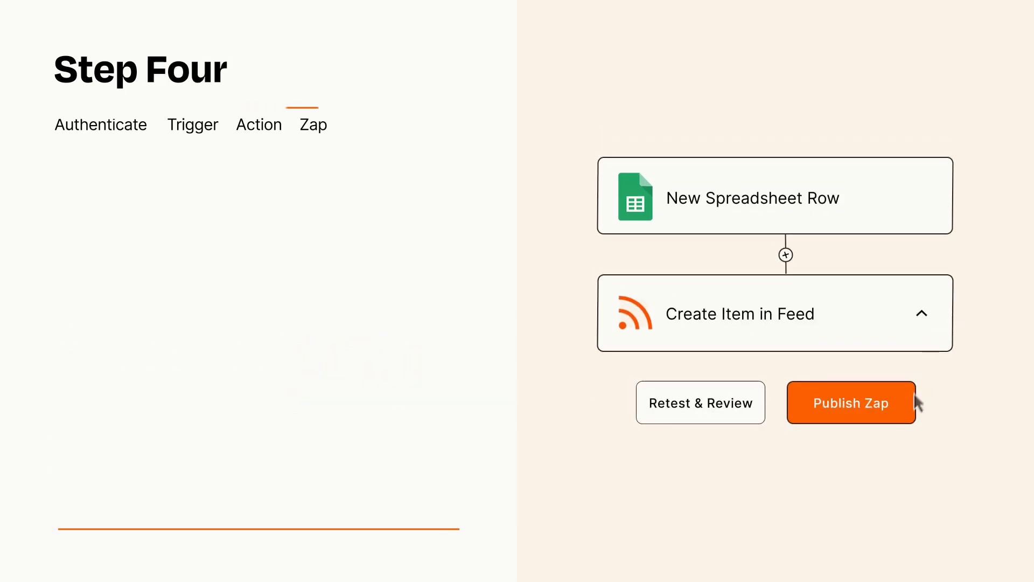
# - Publish the Zap and turn it on
pyautogui.click(851, 402)
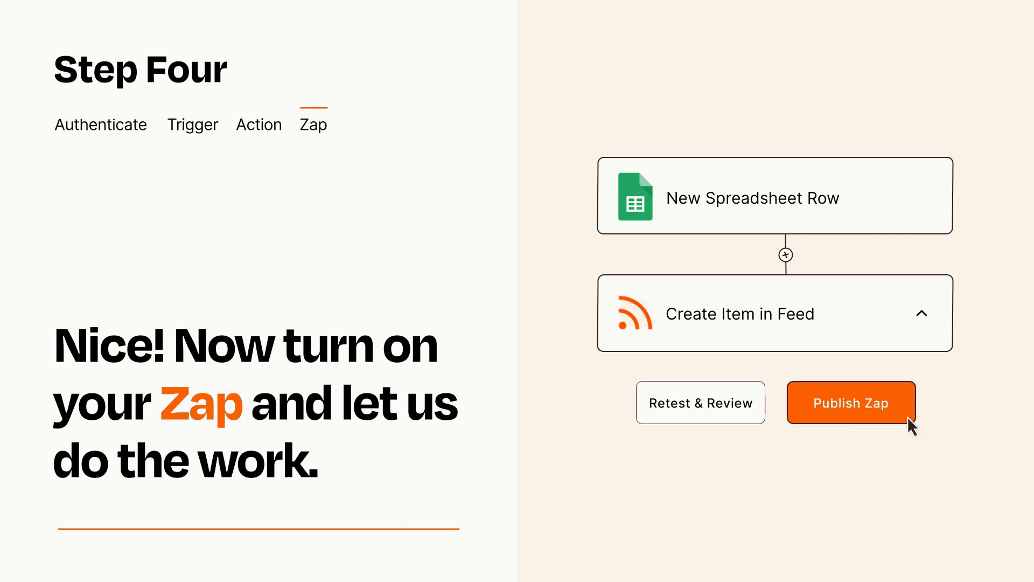
pyautogui.click(851, 402)
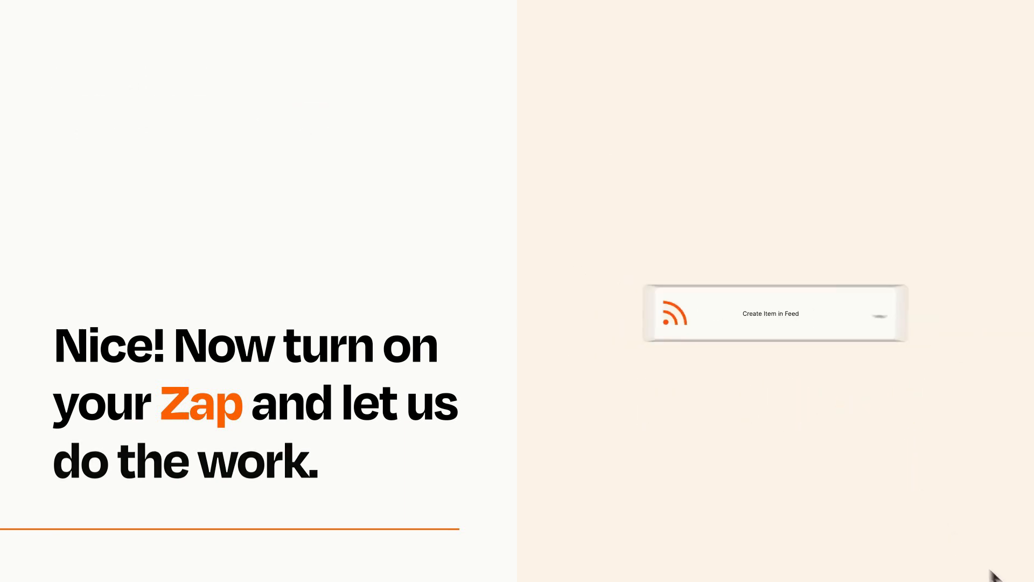